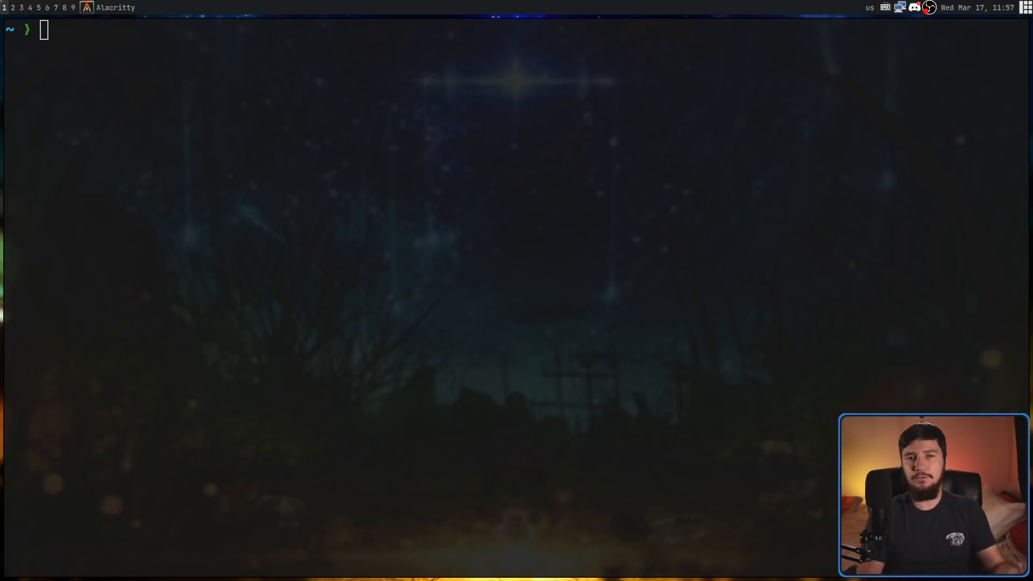
# Type tuxi queries about Linus Torvalds and 'who is Richard Stallman'
pyautogui.write('tu')
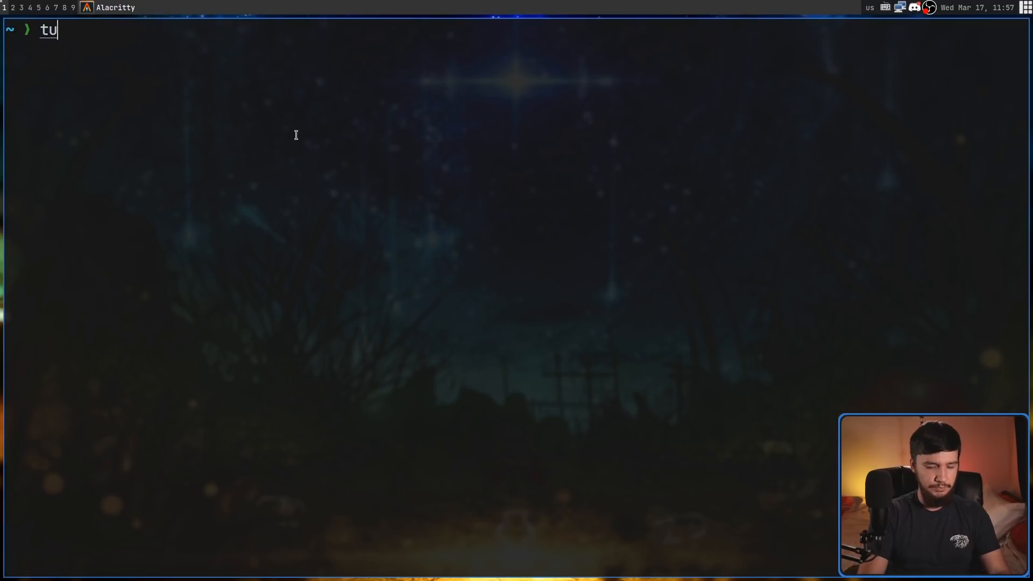
pyautogui.write('xi how old is lin')
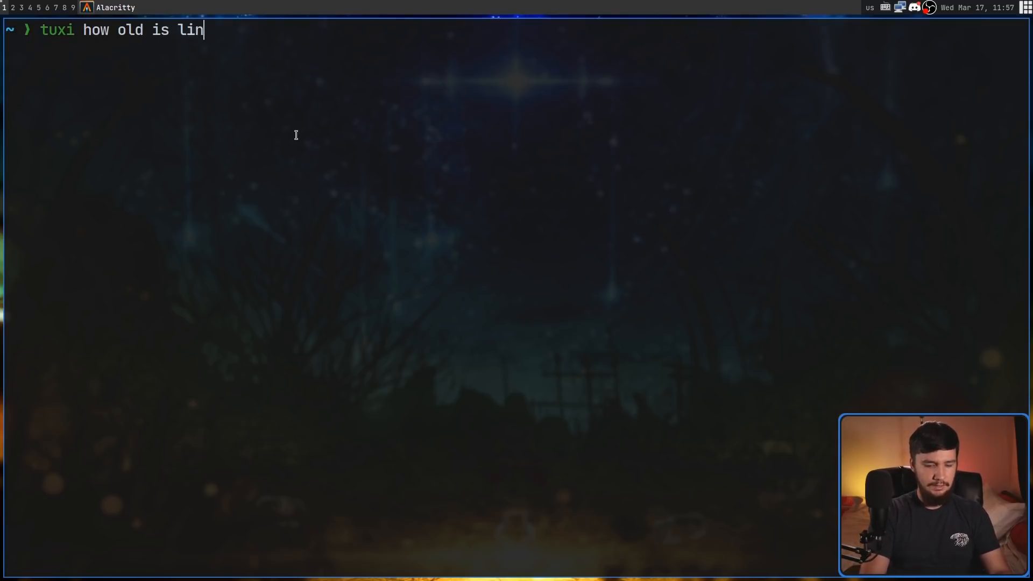
pyautogui.write('us torvald')
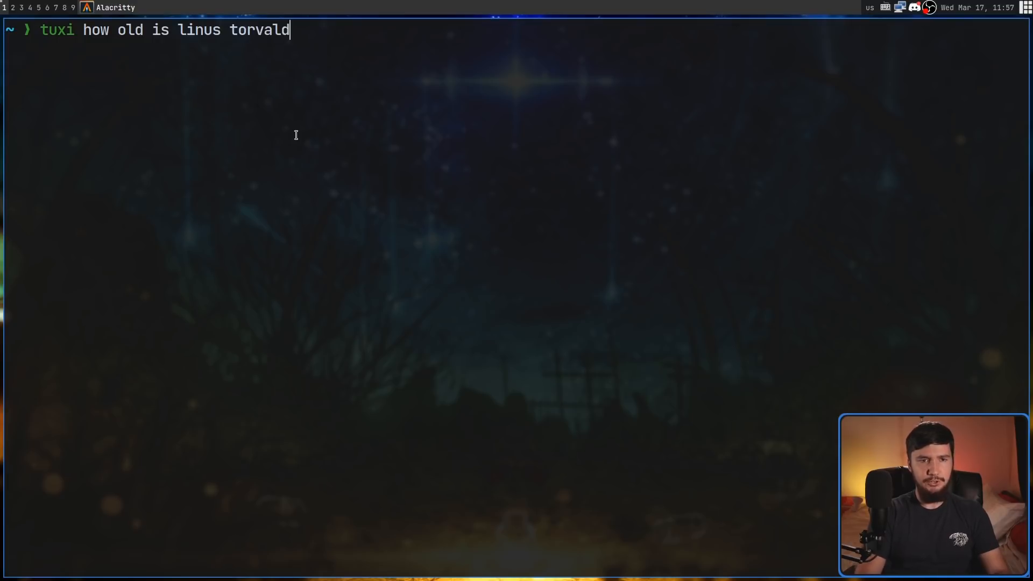
pyautogui.write('s')
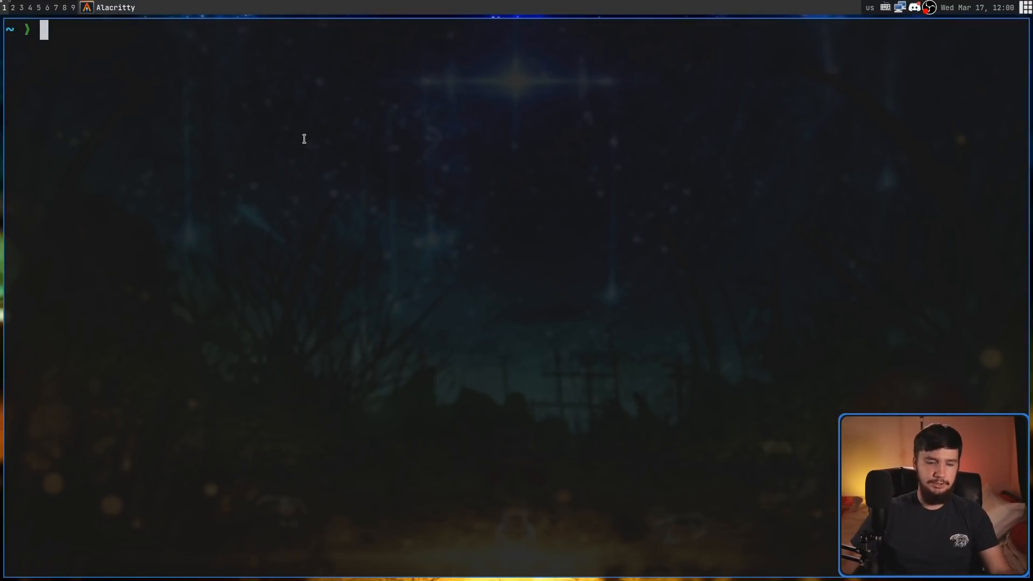
pyautogui.write('tuxi r')
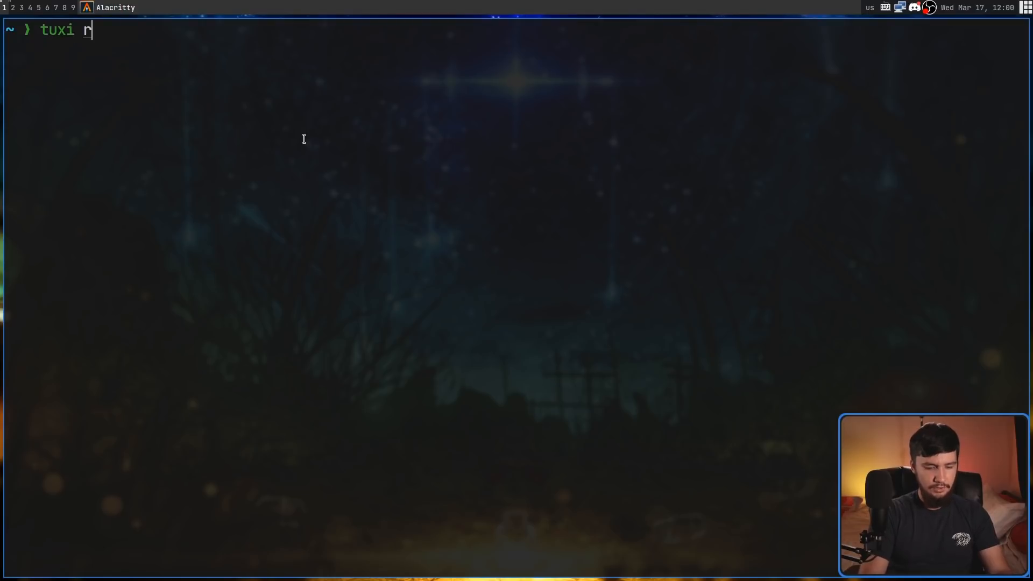
pyautogui.write('who is richard stallman')
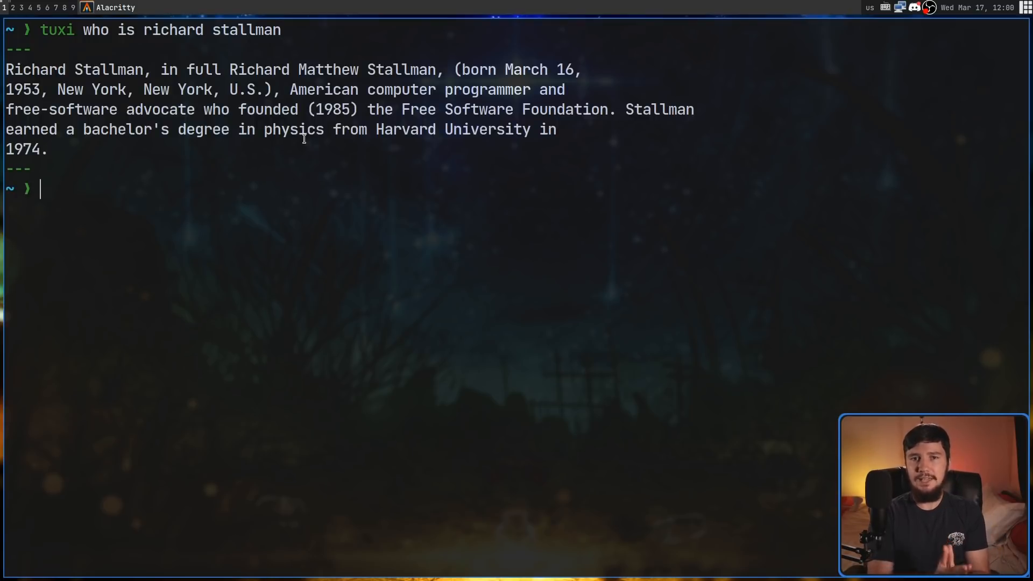
pyautogui.write('t')
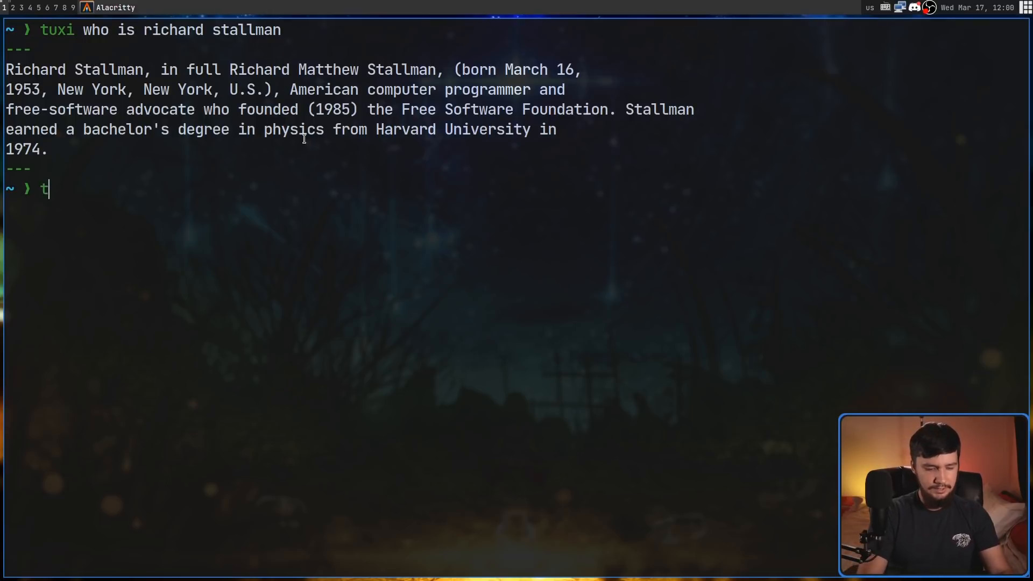
pyautogui.write('uxi ri')
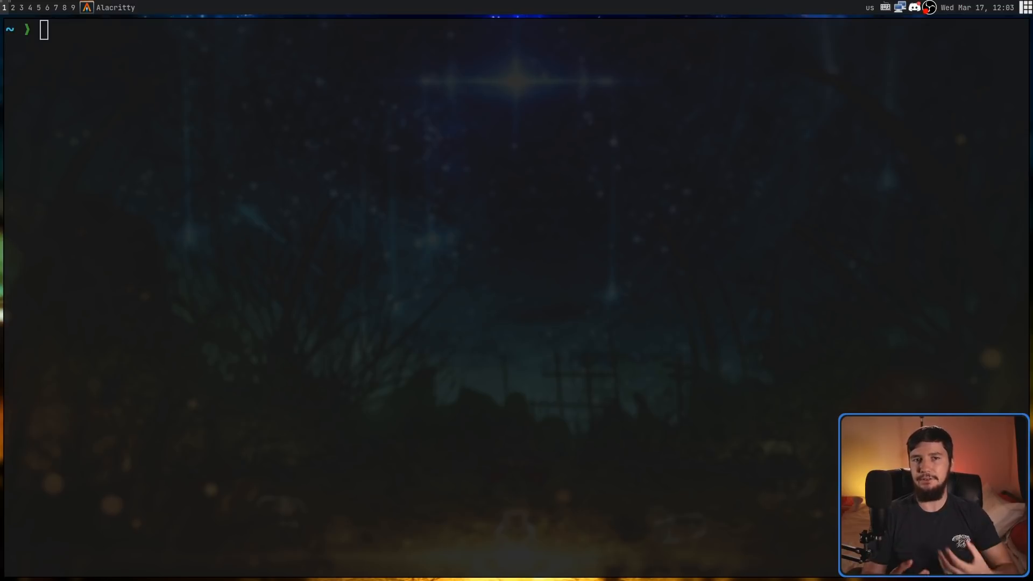
# Type tuxi queries for Mori Calliope beats lyrics and a cast lookup
pyautogui.write('tusi')
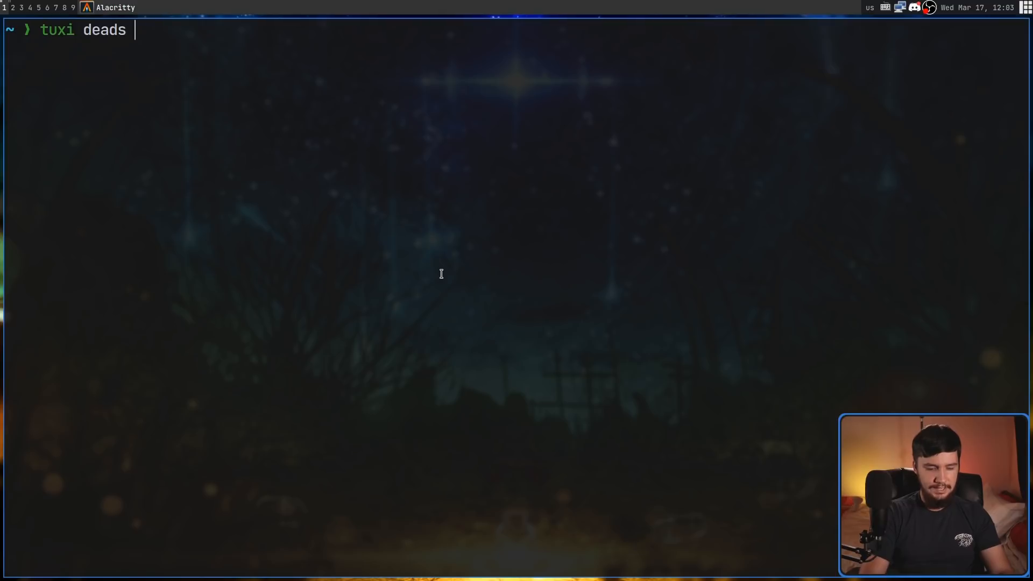
pyautogui.write('beats mor')
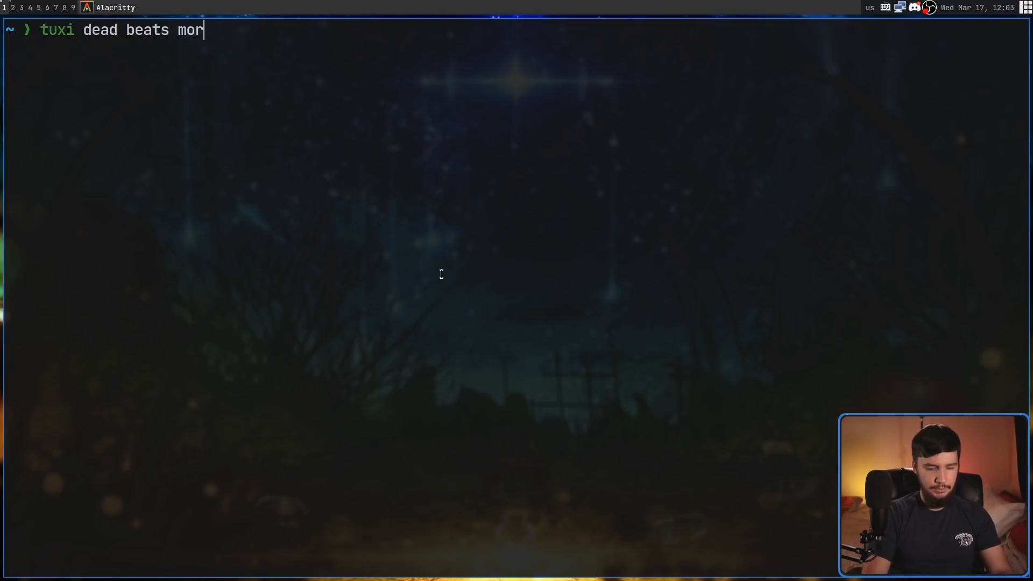
pyautogui.write('i calliope')
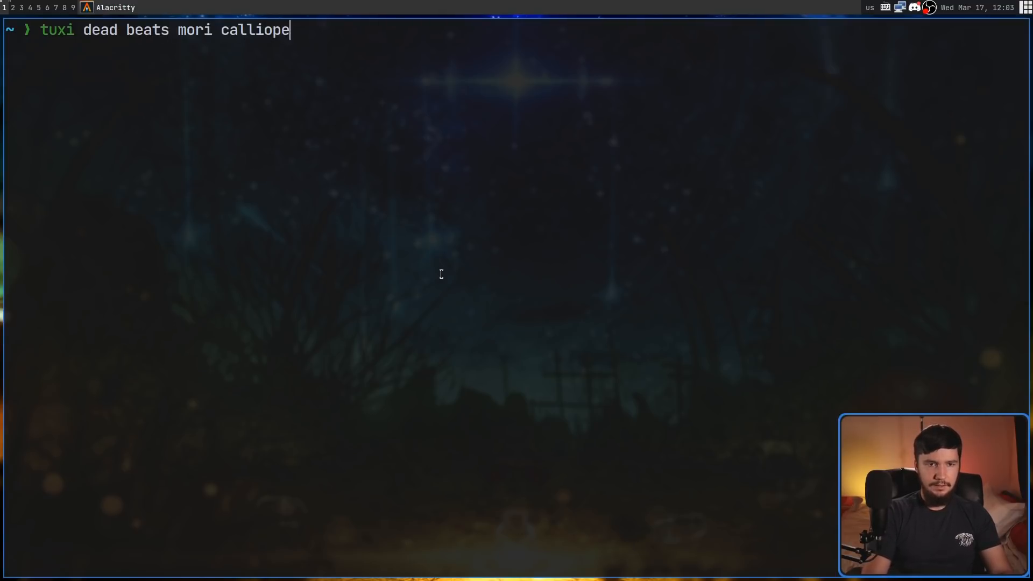
pyautogui.write('lyrics')
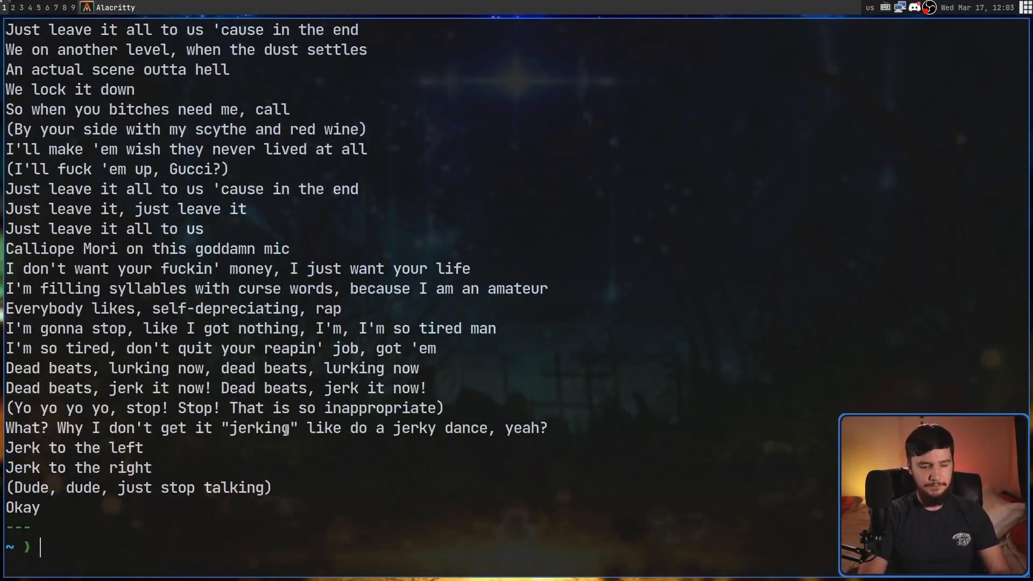
pyautogui.write('tuxi cas')
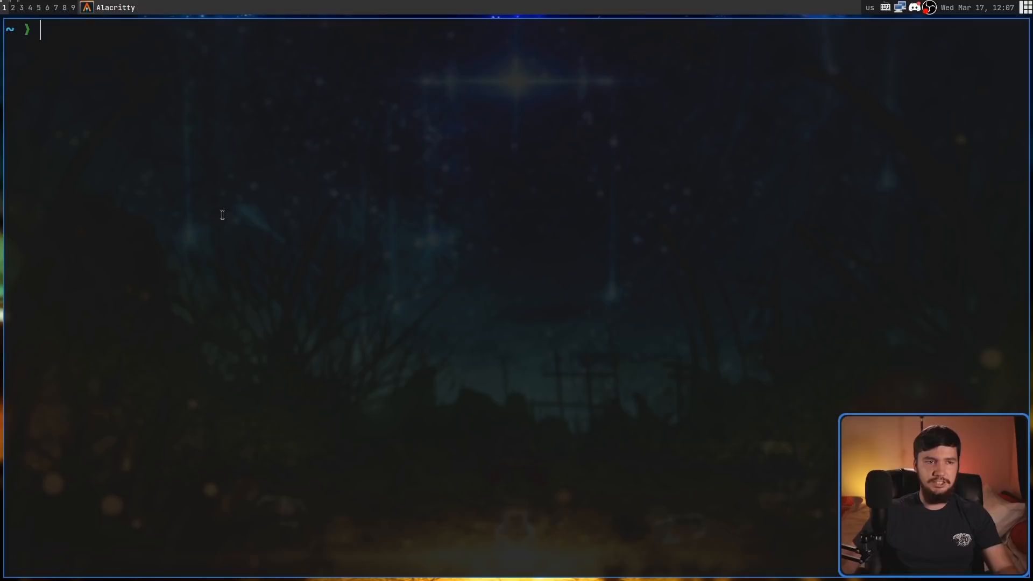
pyautogui.write('tuxi')
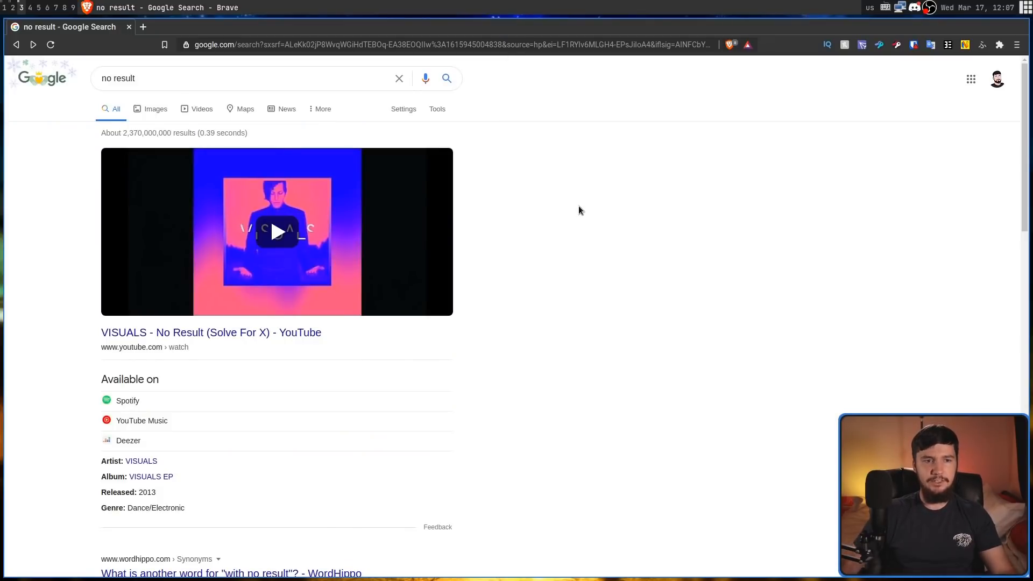
# Scroll down through Google's billions of 'no result' search hits in Brave
pyautogui.scroll(-3)
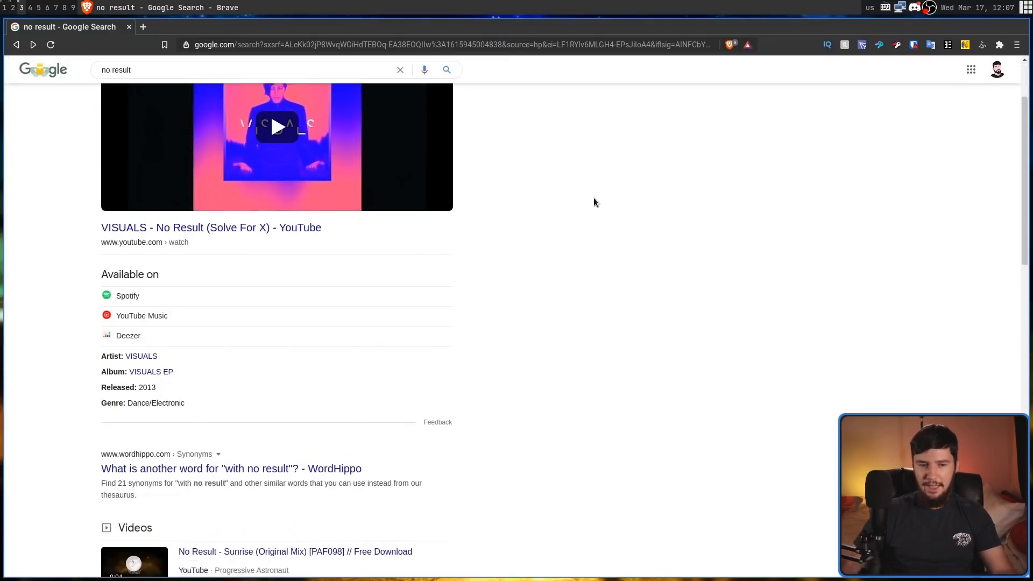
pyautogui.scroll(-3)
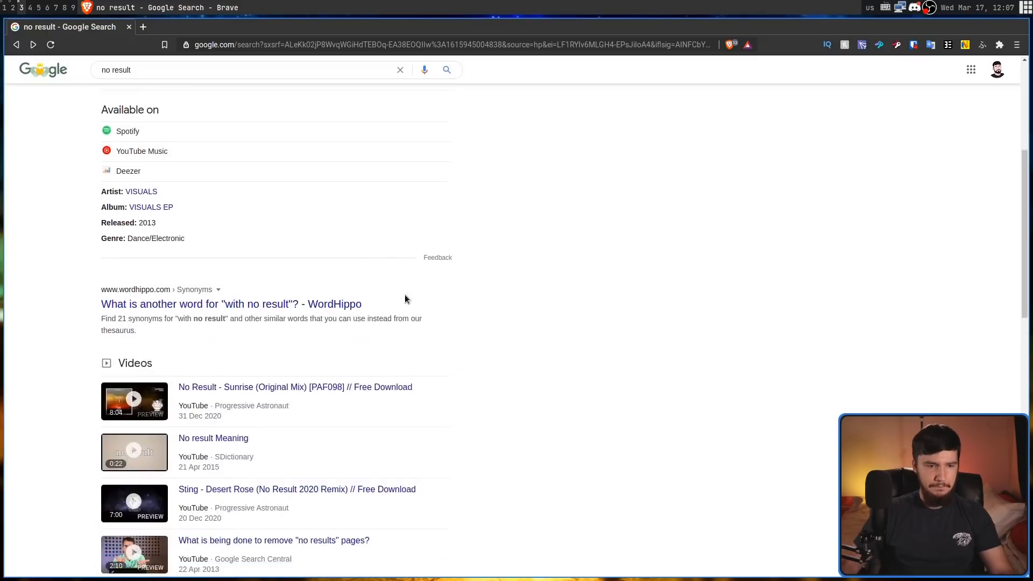
pyautogui.scroll(-3)
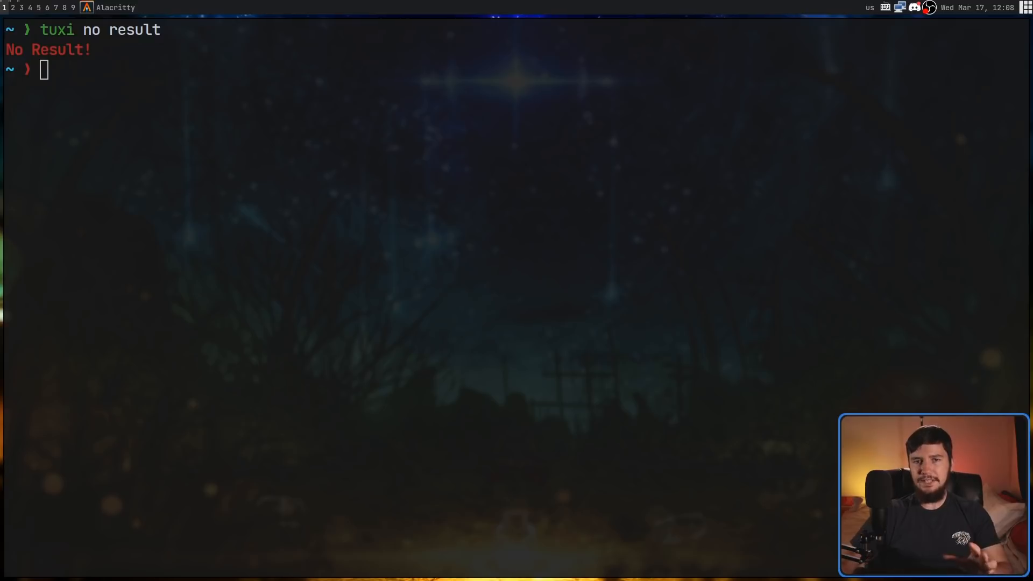
# Type the next query, 'tuxi cast of ironman', at the prompt
pyautogui.write('tuxi')
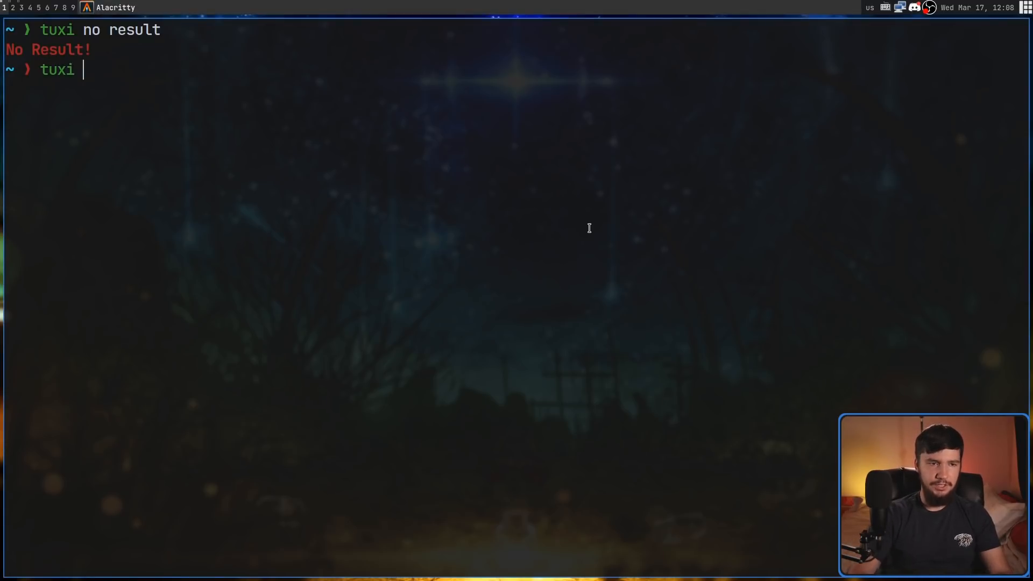
pyautogui.write('cast of ironman')
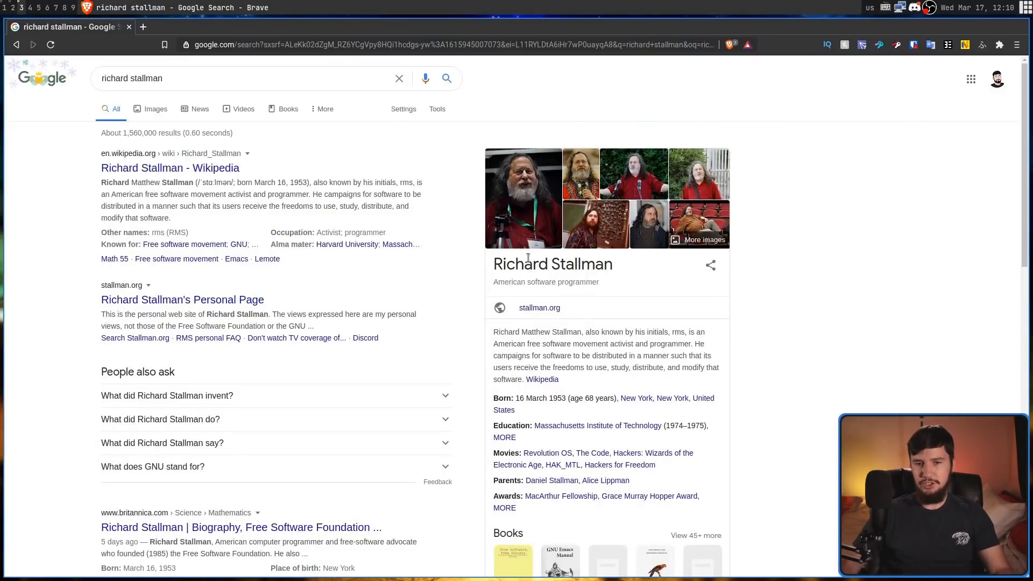
pyautogui.moveTo(595, 385)
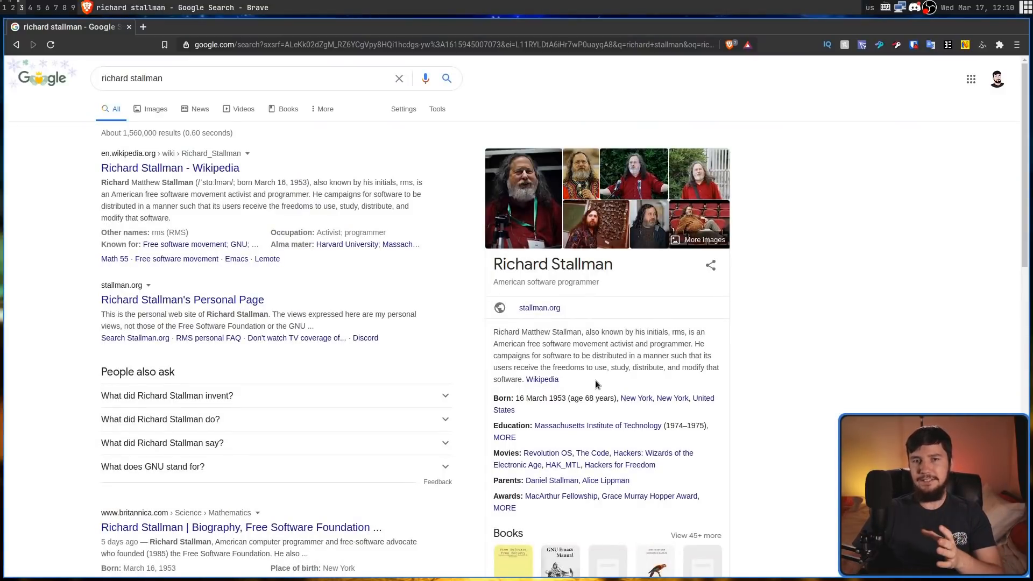
pyautogui.moveTo(531, 373)
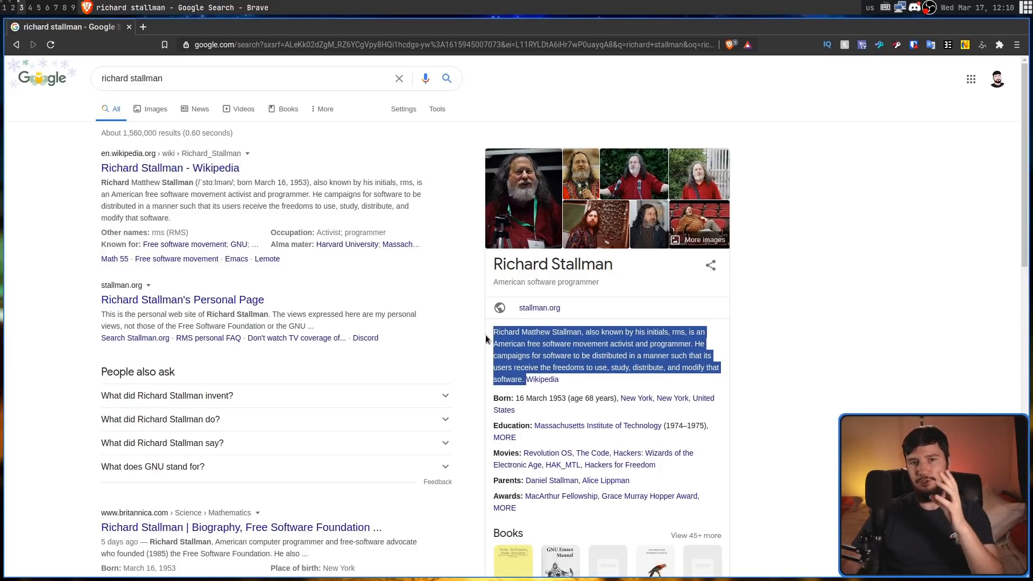
# Deselect the Richard Stallman summary and begin typing 'dead' for the lyrics search
pyautogui.click(673, 359)
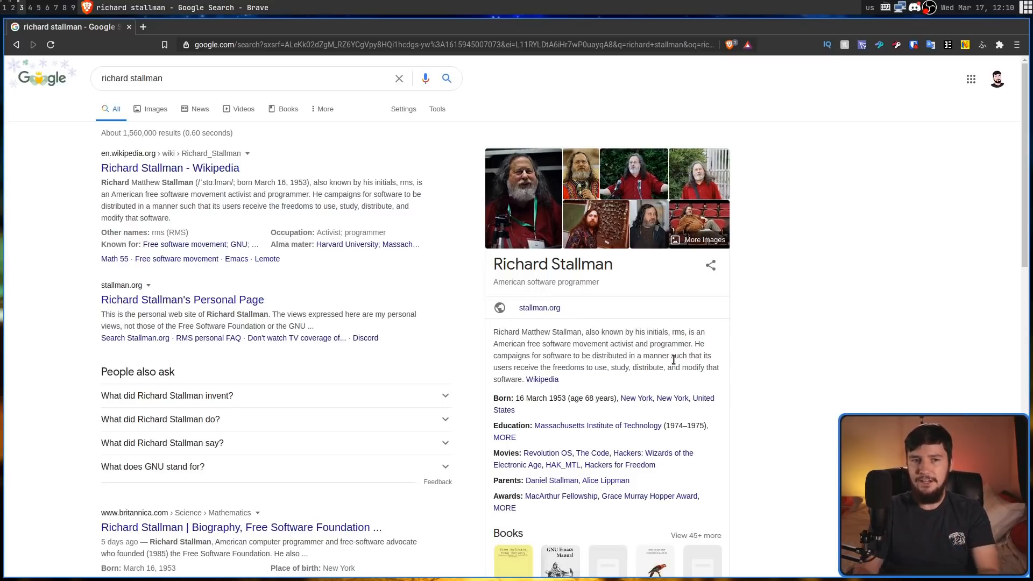
pyautogui.write('dead beats lyric')
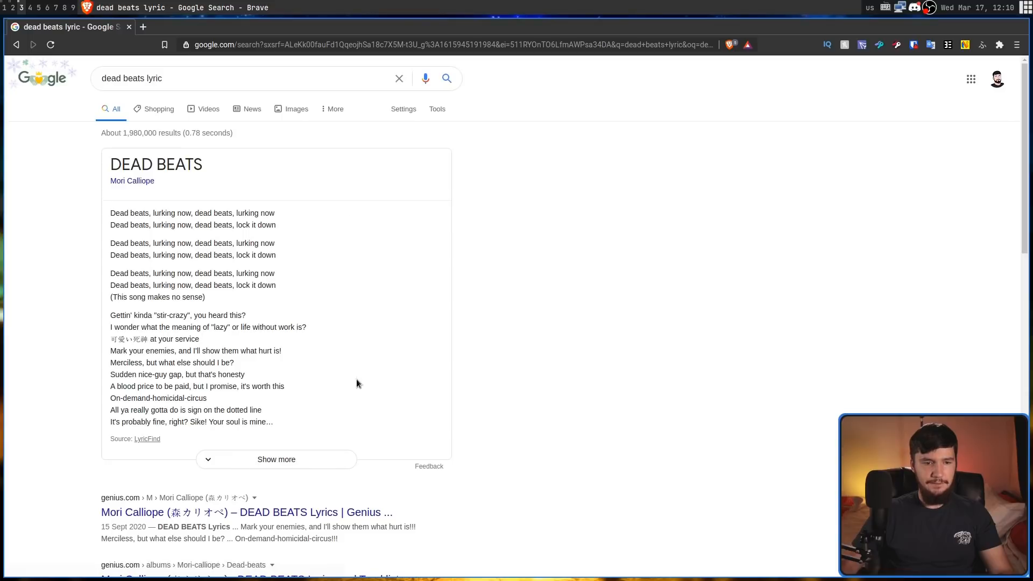
pyautogui.moveTo(170, 318)
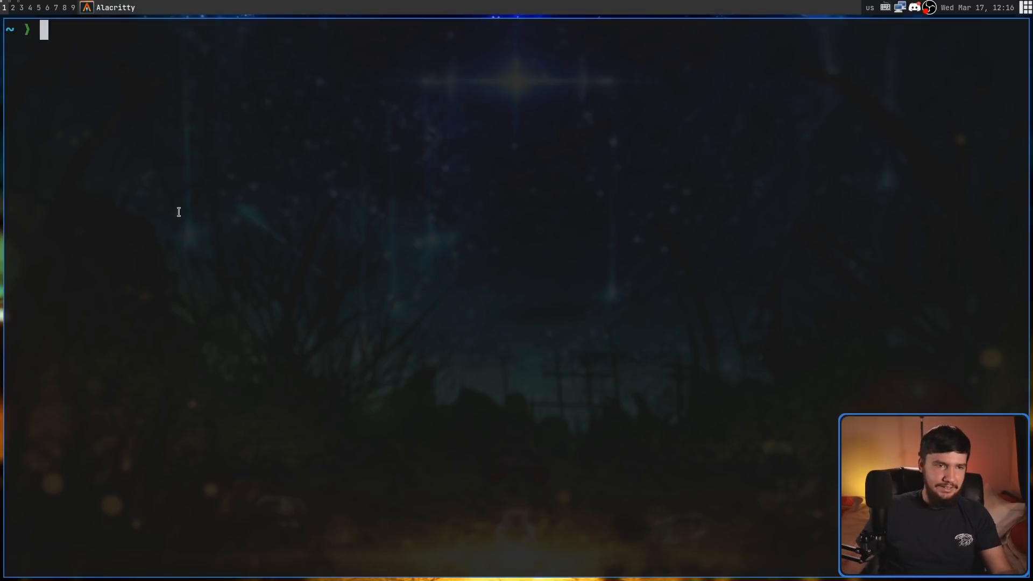
# Enter the tuxi query calculating 2 ^ 8
pyautogui.write('tuxi 2 ^')
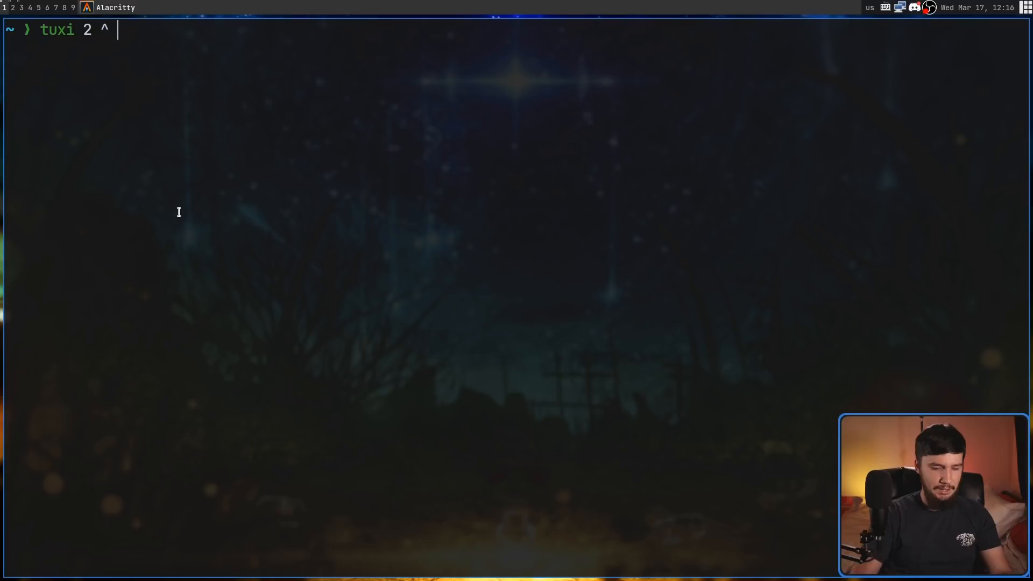
pyautogui.write('8')
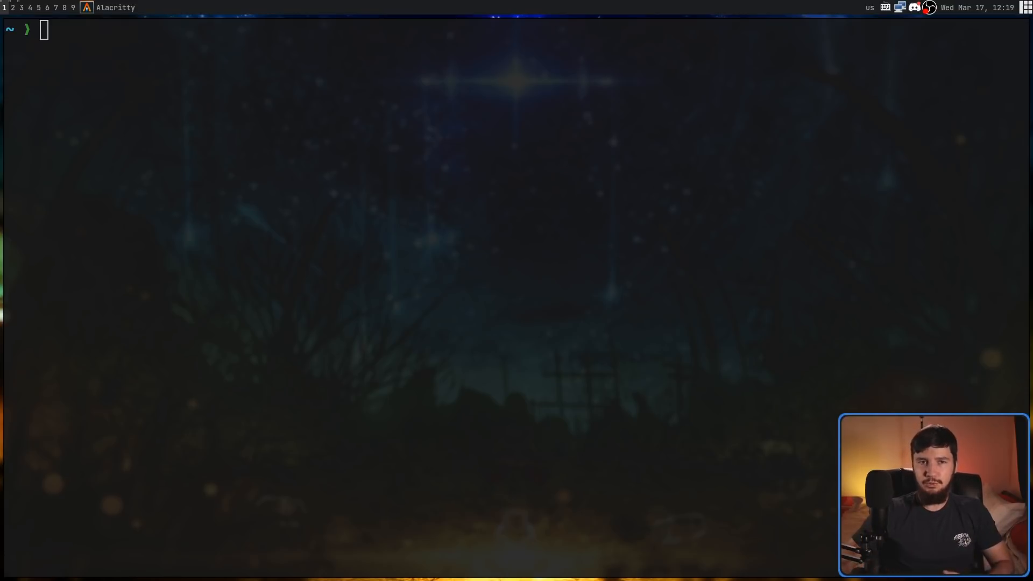
# Run tuxi "I love you in japanese", then type tuxi 'tree in spanish'
pyautogui.write('tuxi "I love you in japanese"')
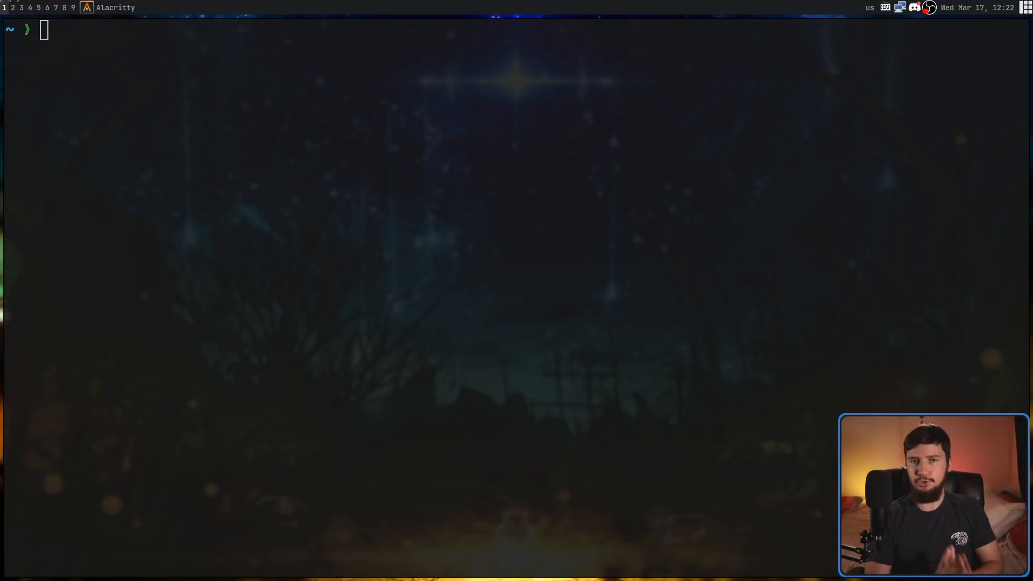
pyautogui.write('tu')
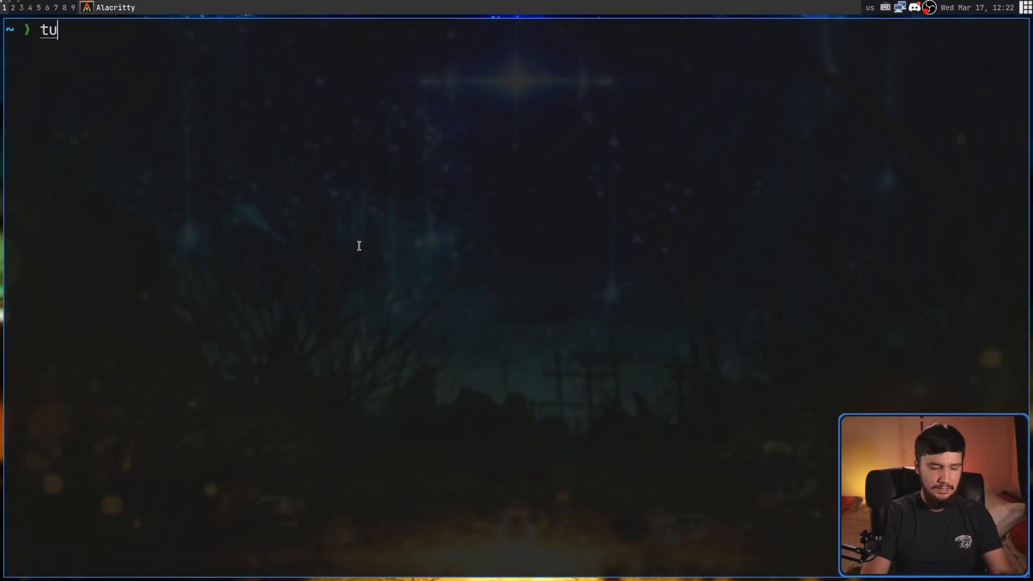
pyautogui.write("xi ''")
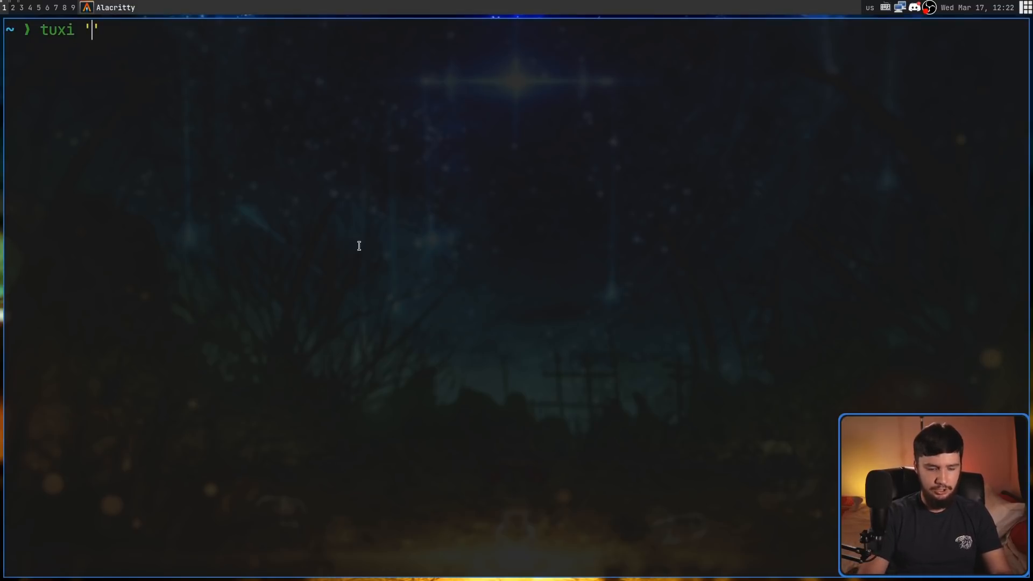
pyautogui.write('tree in s')
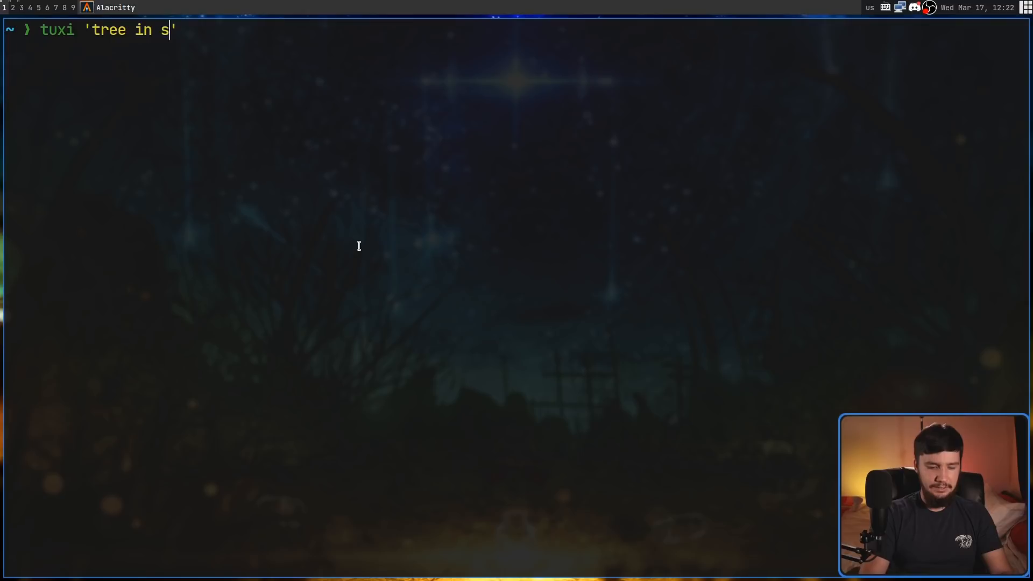
pyautogui.write('panish')
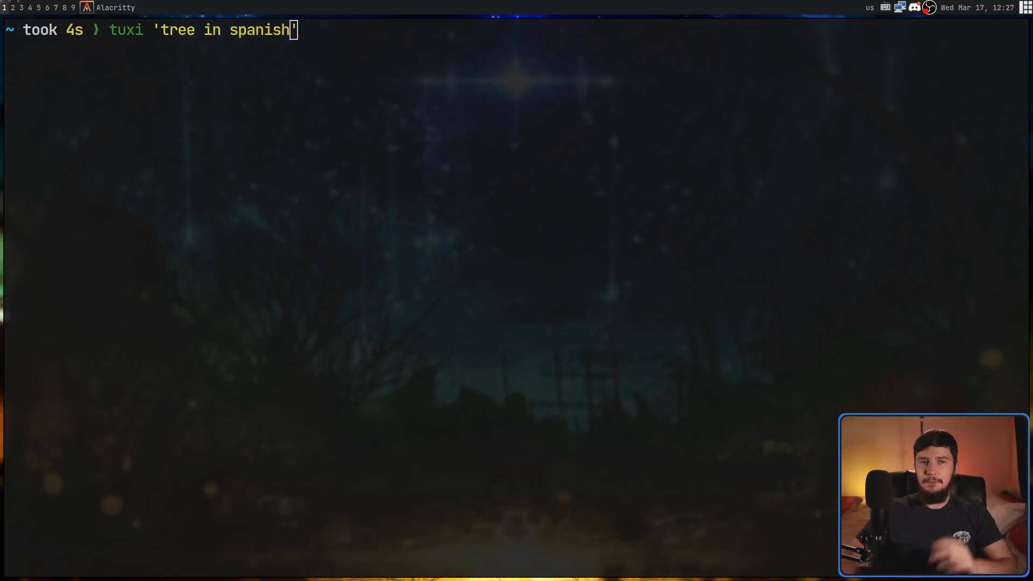
# Translate 'tree in spanish' to árbol normally and raw, then launch tuxtalk
pyautogui.press('Return')
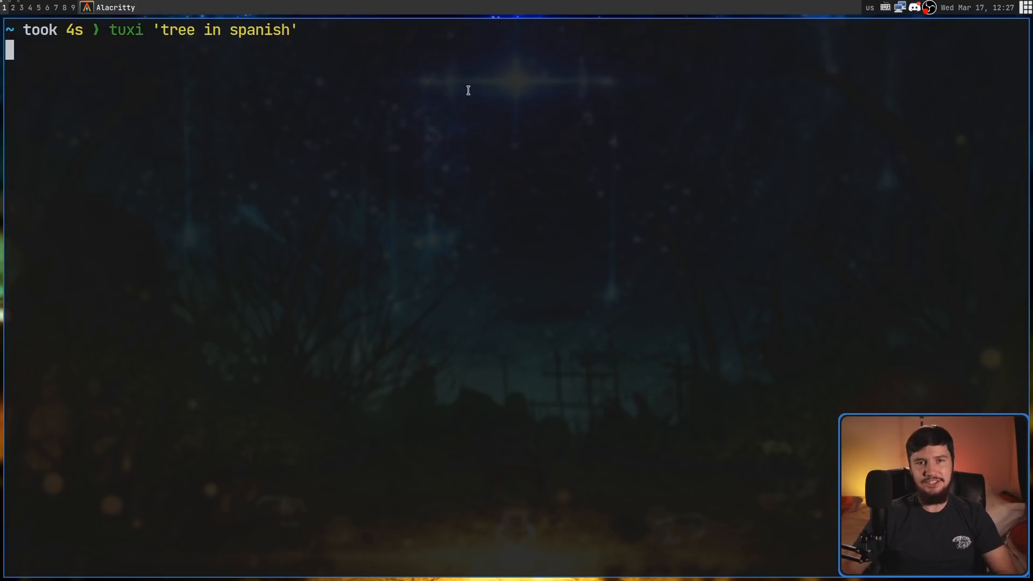
pyautogui.press('Return')
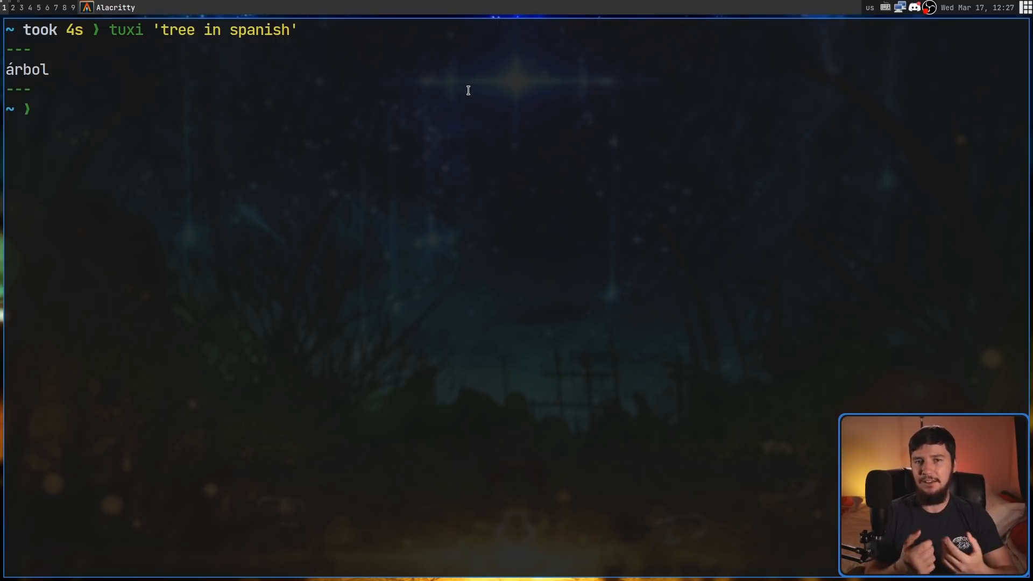
pyautogui.write("tuxi 'tree in spanish'")
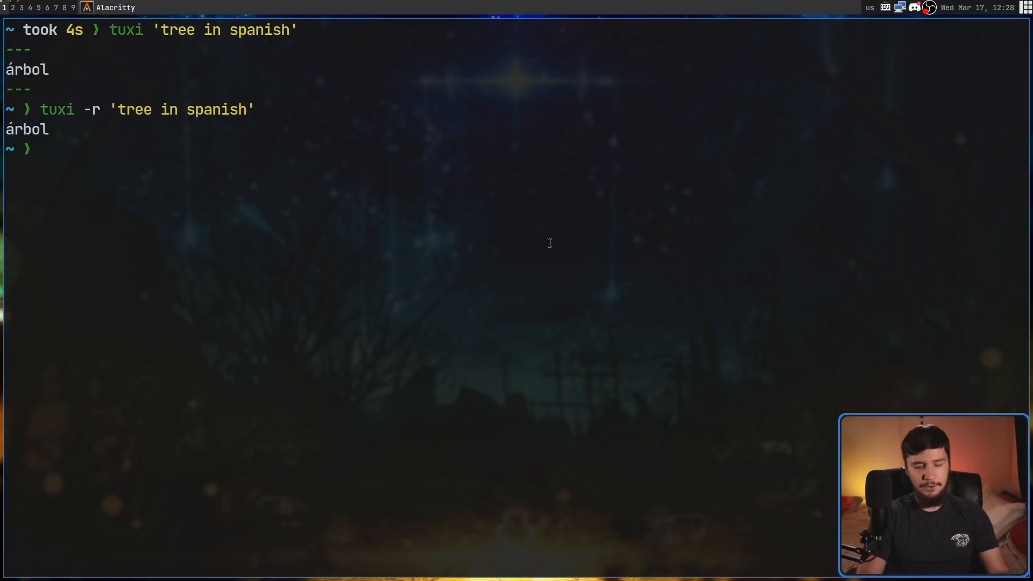
pyautogui.write('tuxtalk')
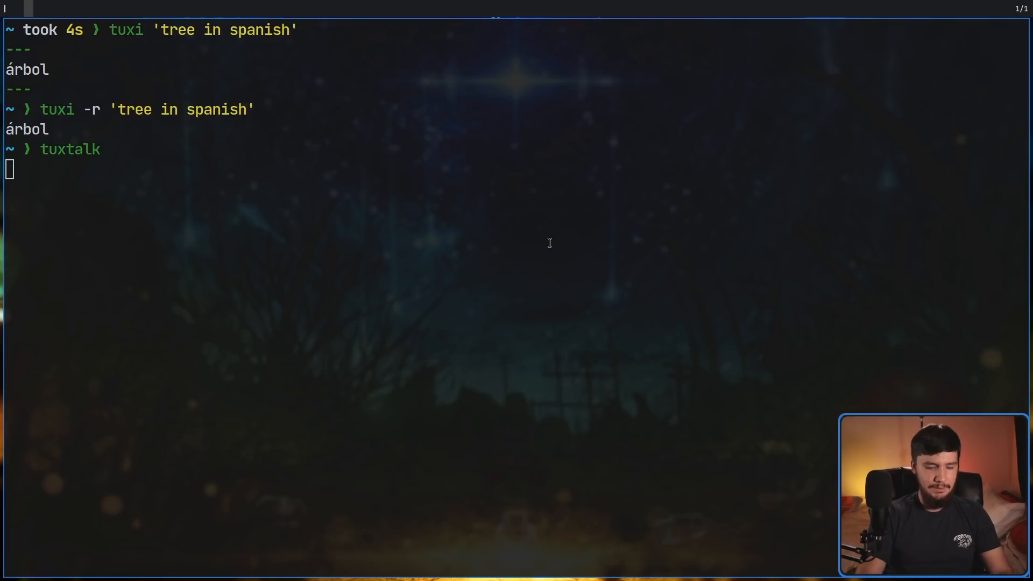
# Ask tuxtalk 'who is richard stallman' and hear the spoken answer
pyautogui.write('who is r')
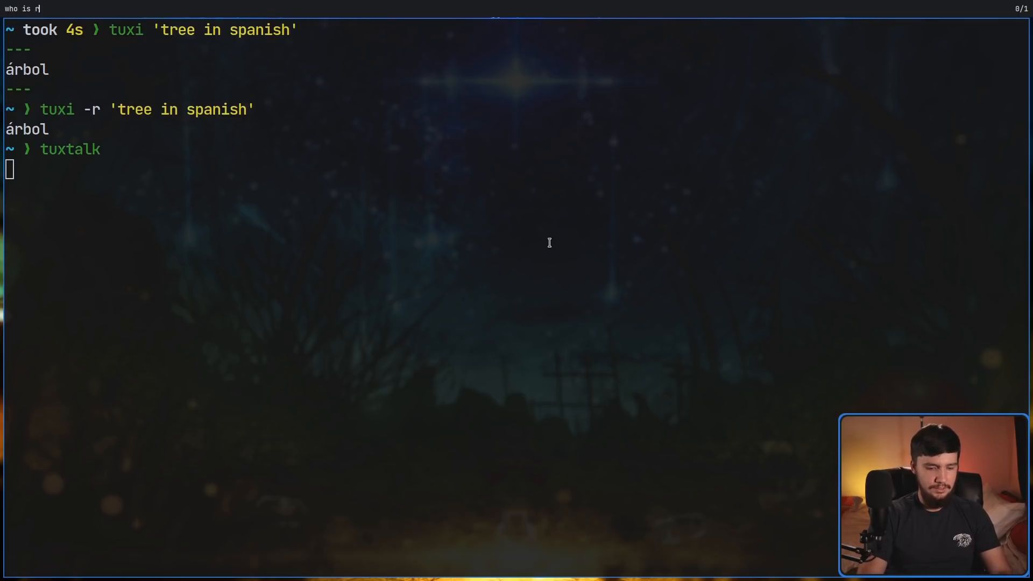
pyautogui.write('ichard stallman')
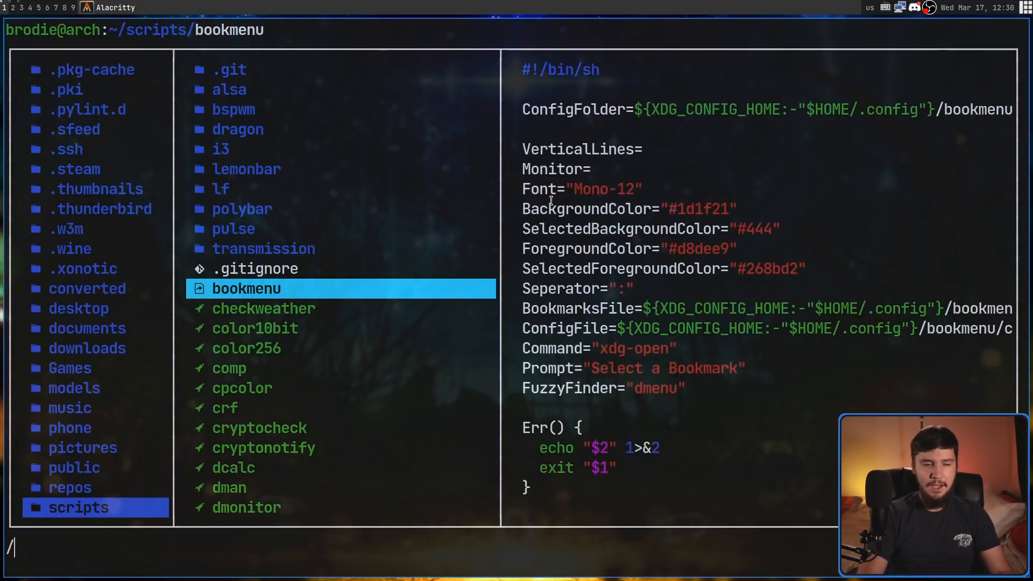
# Search the scripts folder for 'tux' to locate the tuxtalk script
pyautogui.write('tux')
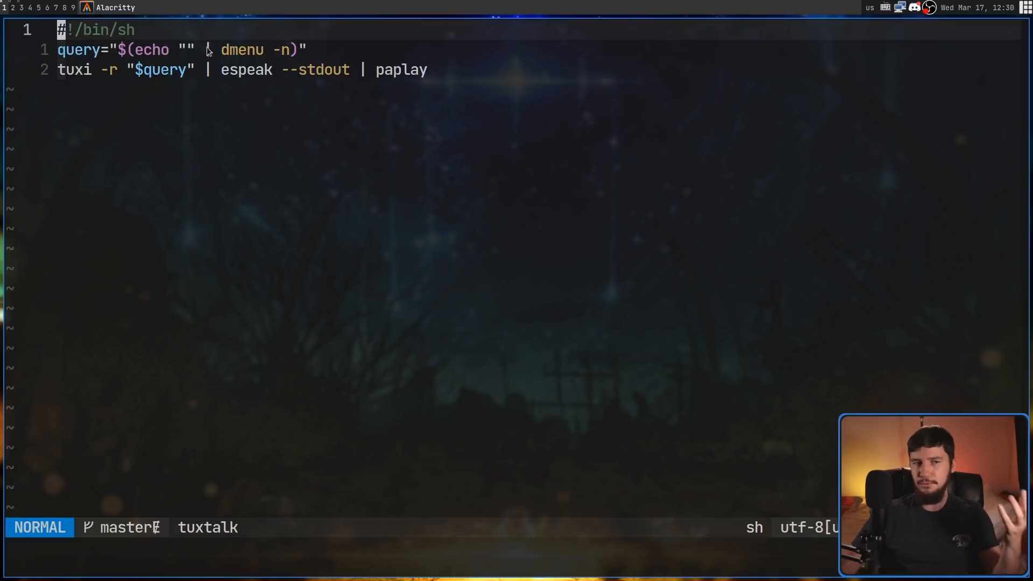
pyautogui.moveTo(224, 63)
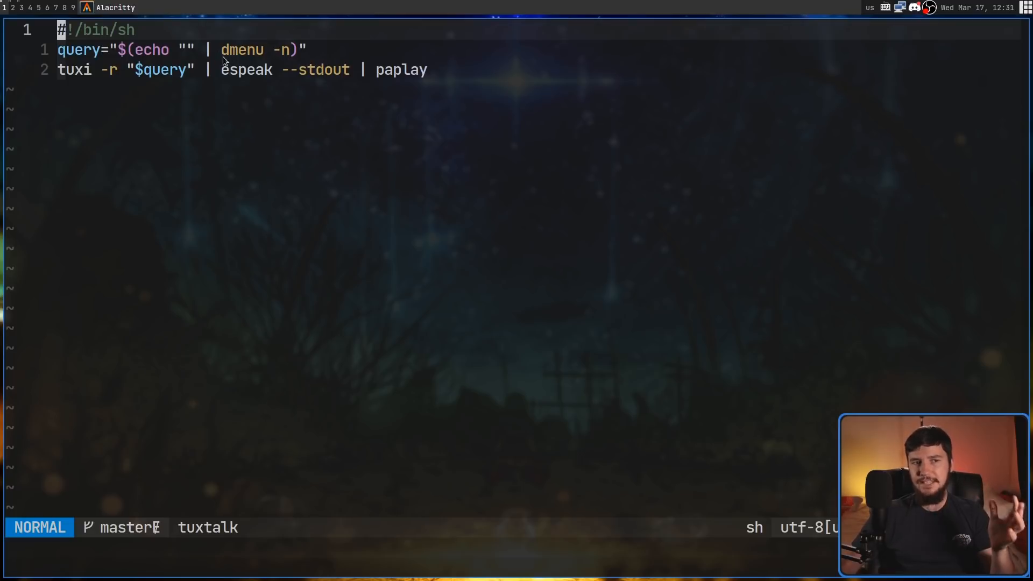
pyautogui.moveTo(180, 70)
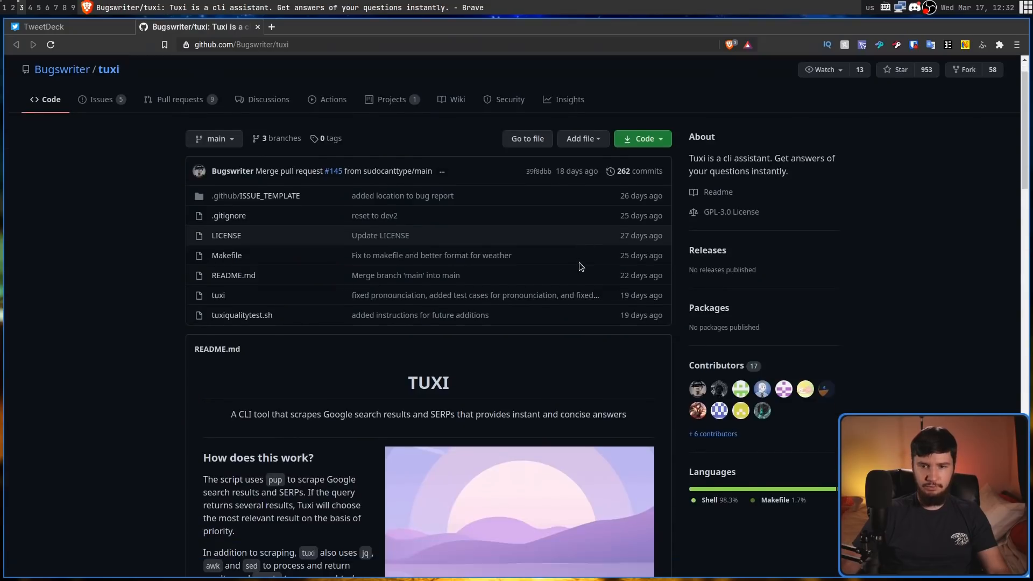
# Scroll past the demo and highlight the pup, recode and jq requirements
pyautogui.scroll(-3)
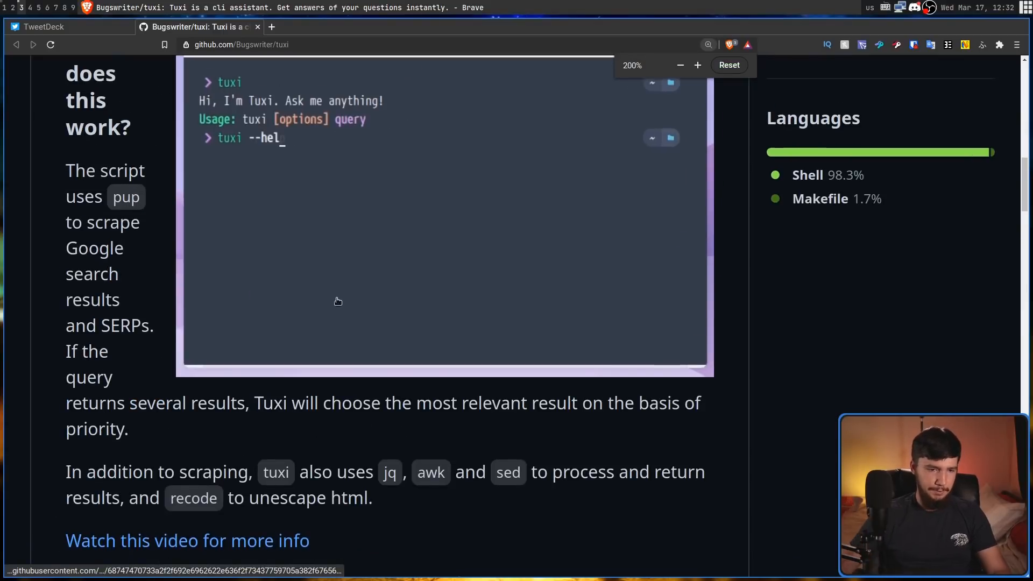
pyautogui.scroll(-3)
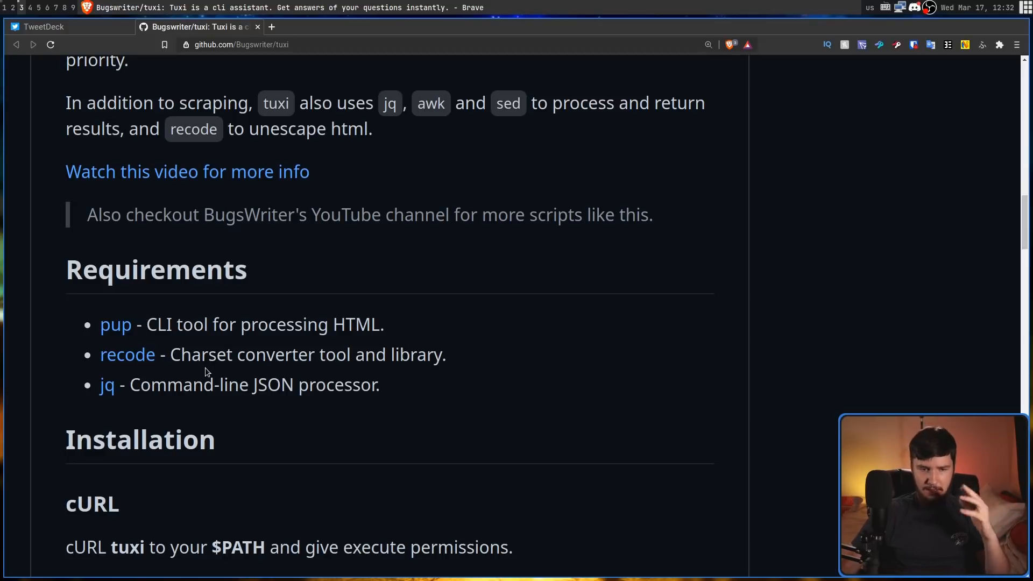
pyautogui.moveTo(238, 354); pyautogui.dragTo(378, 385)
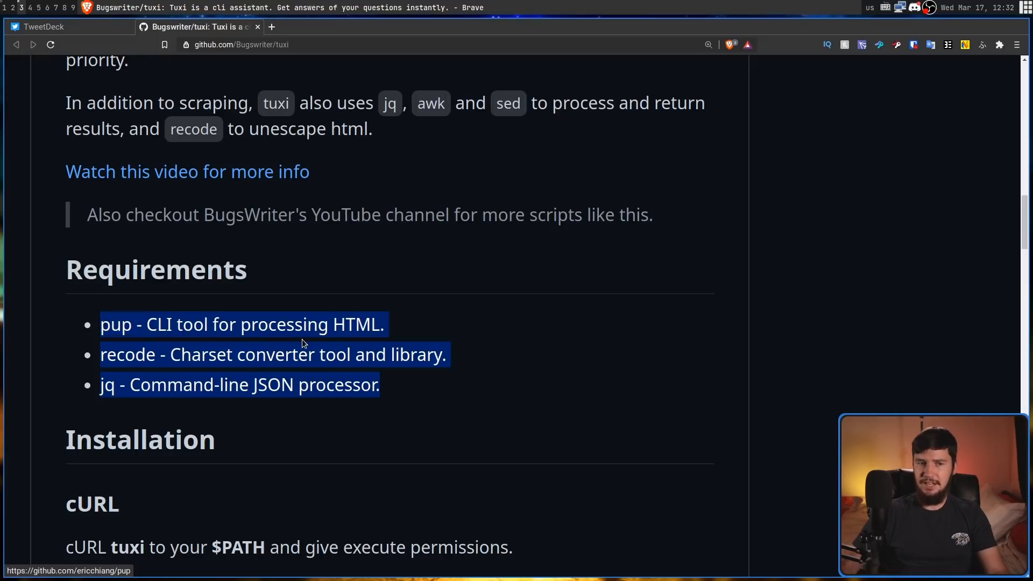
pyautogui.click(334, 331)
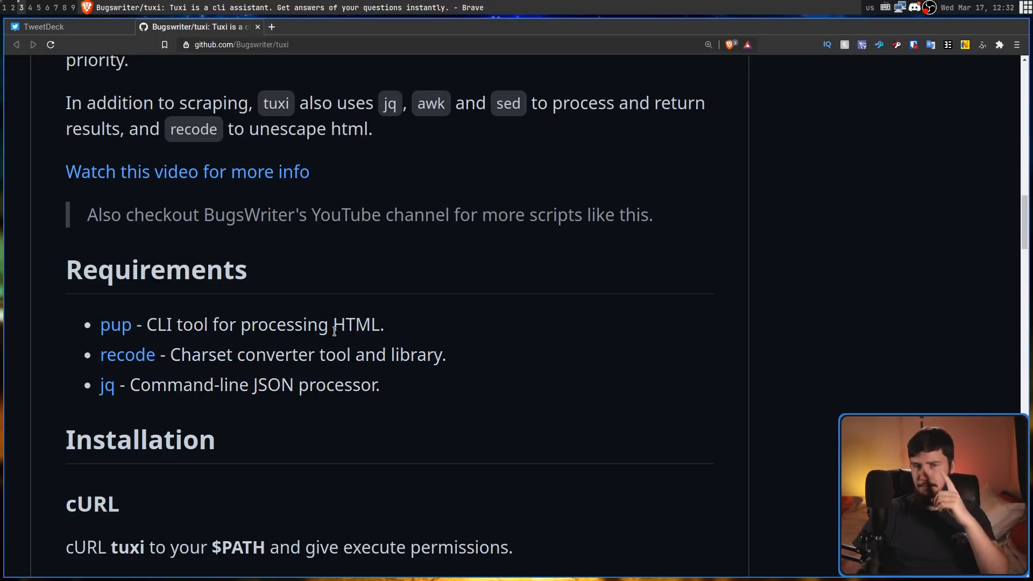
pyautogui.scroll(-3)
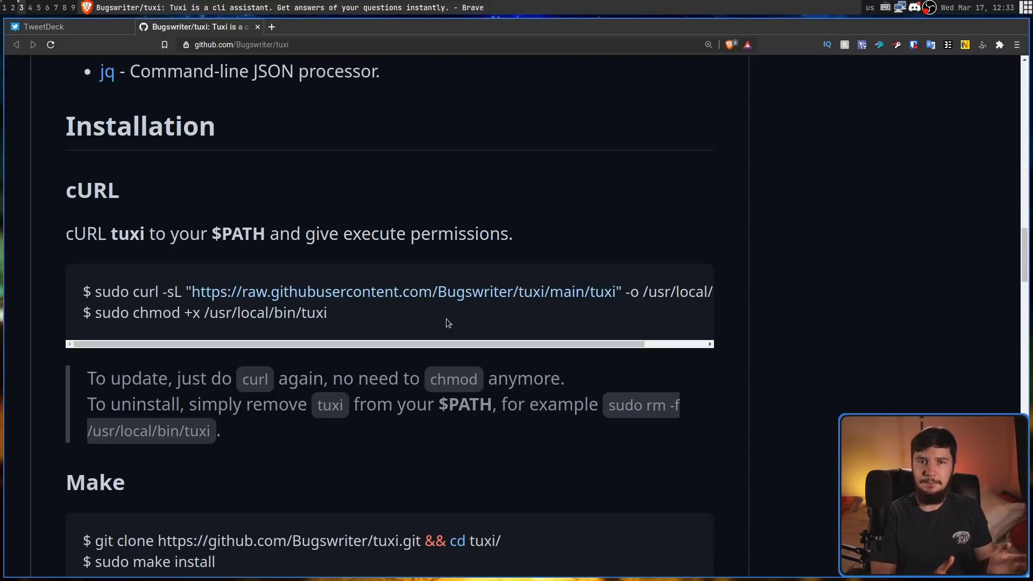
# Scroll through the cURL and Make install sections to License and Contributing
pyautogui.scroll(-3)
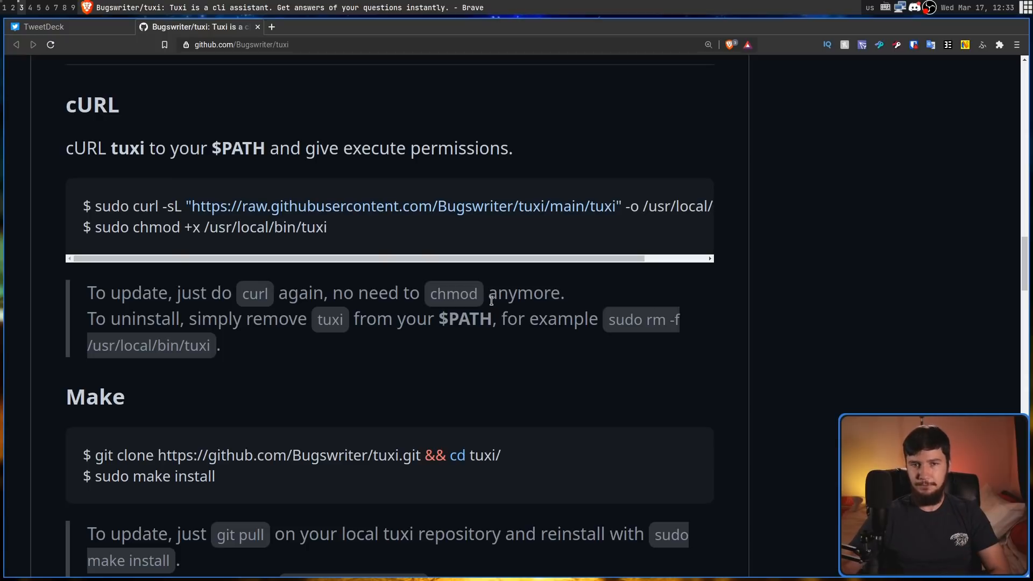
pyautogui.scroll(-3)
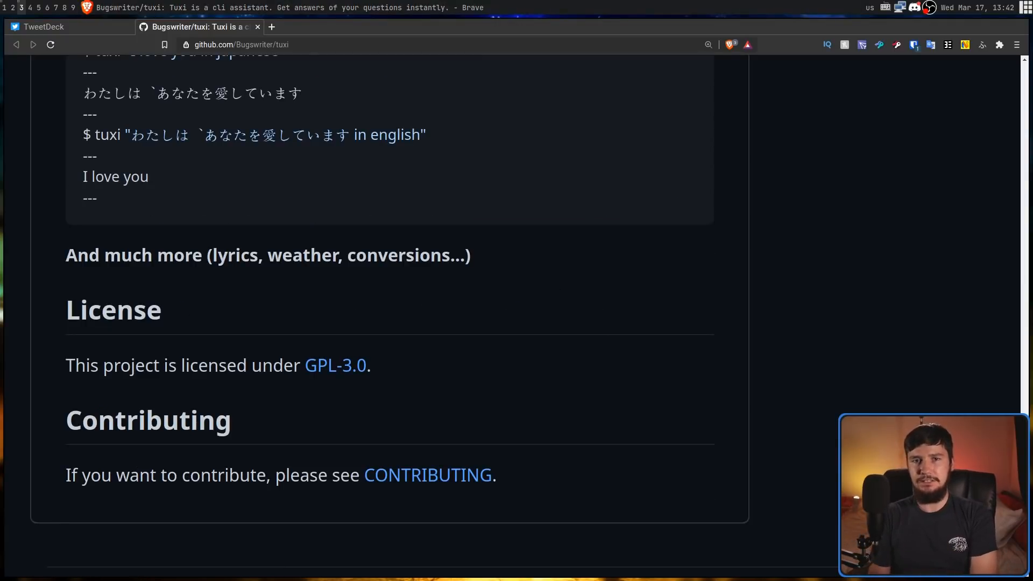